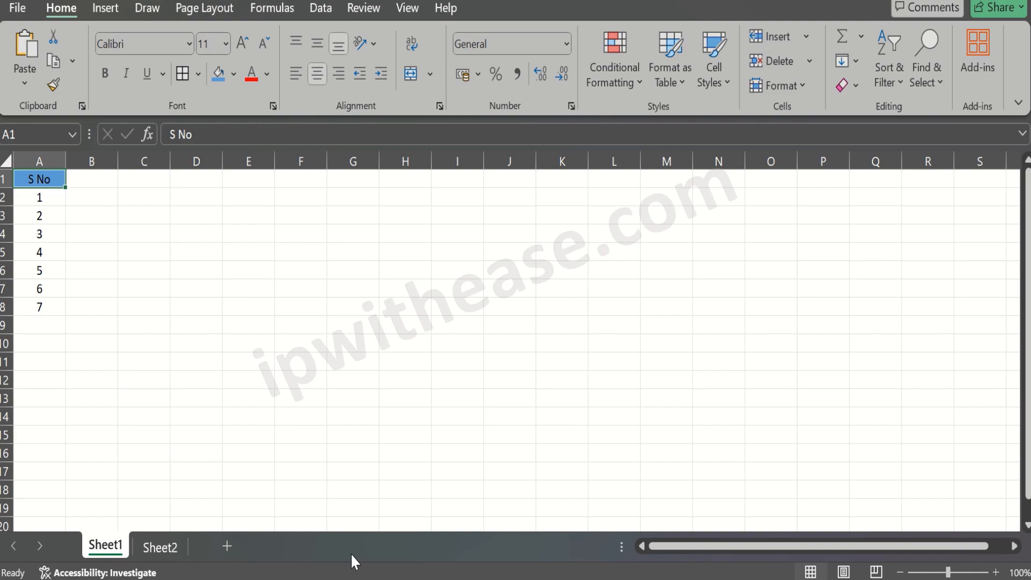
Select cells in the S No list to show the arrow-key problem with Scroll Lock on
{"action": "left_click", "coordinate": [38, 198]}
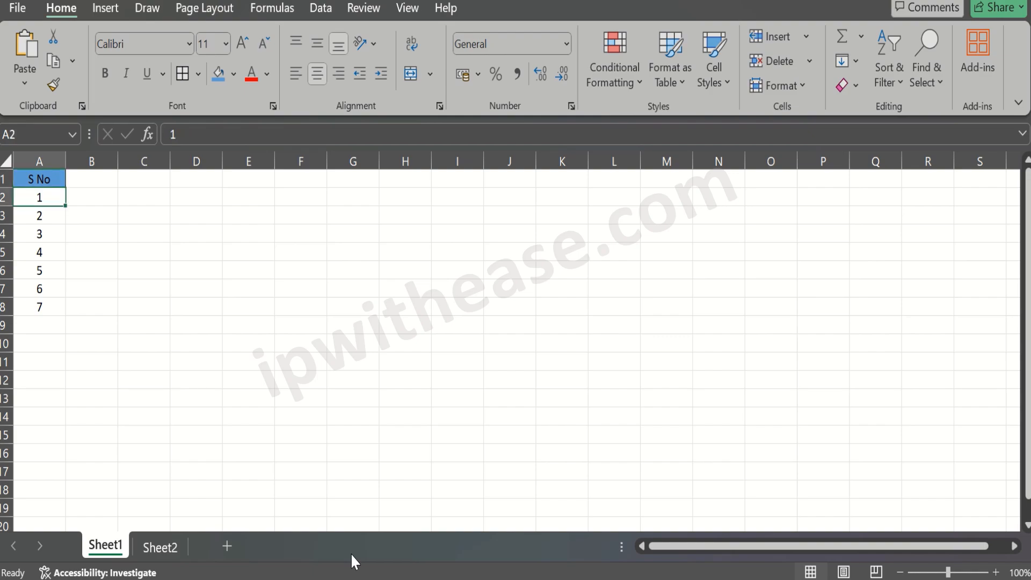
{"action": "left_click", "coordinate": [39, 178]}
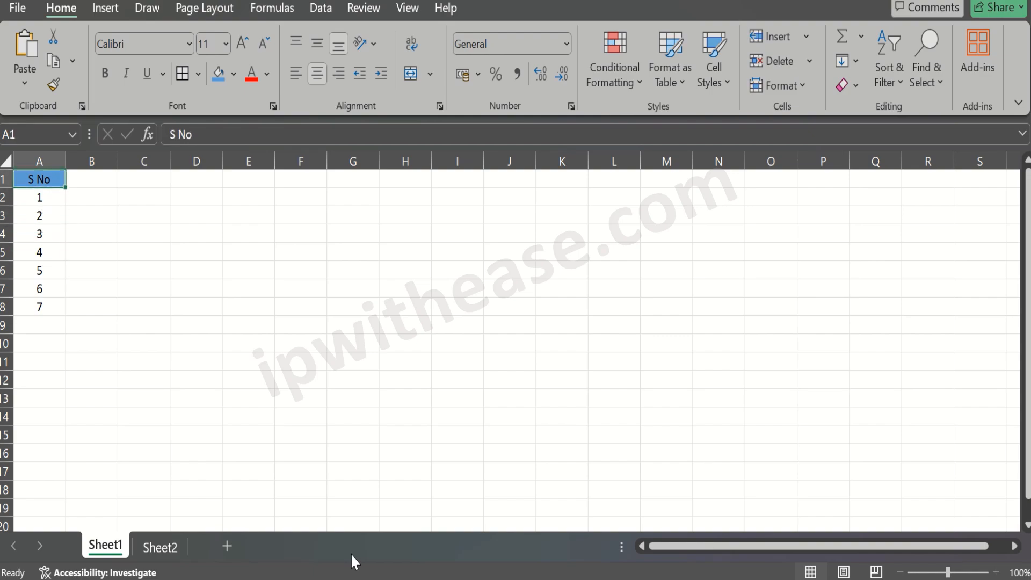
{"action": "left_click", "coordinate": [90, 215]}
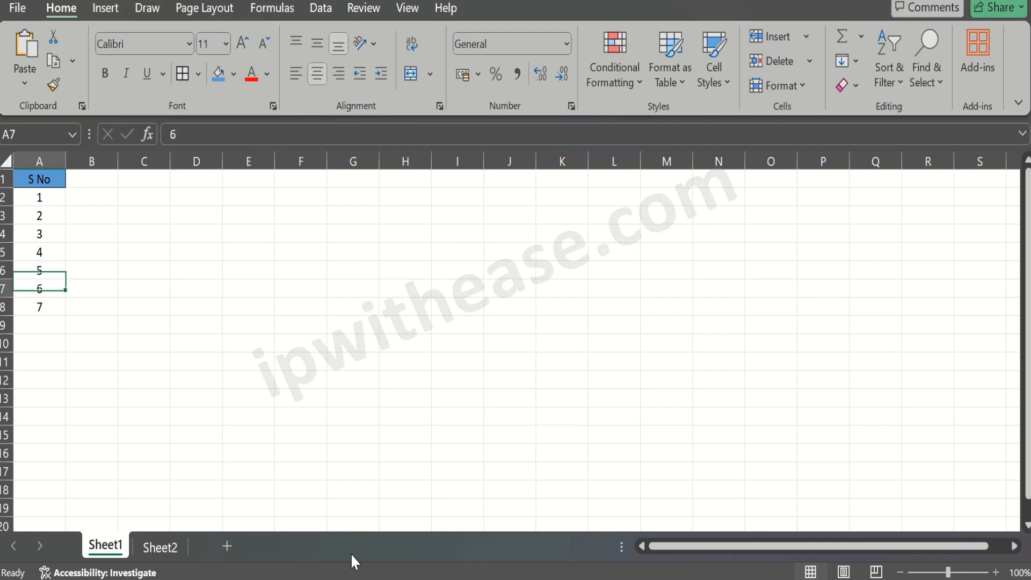
{"action": "left_click", "coordinate": [38, 195]}
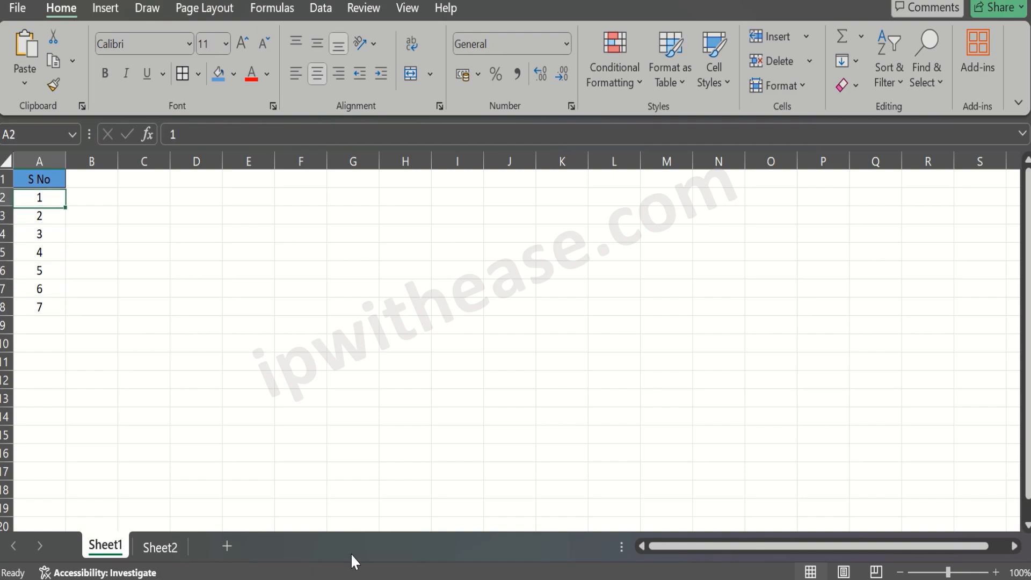
{"action": "left_click", "coordinate": [39, 180]}
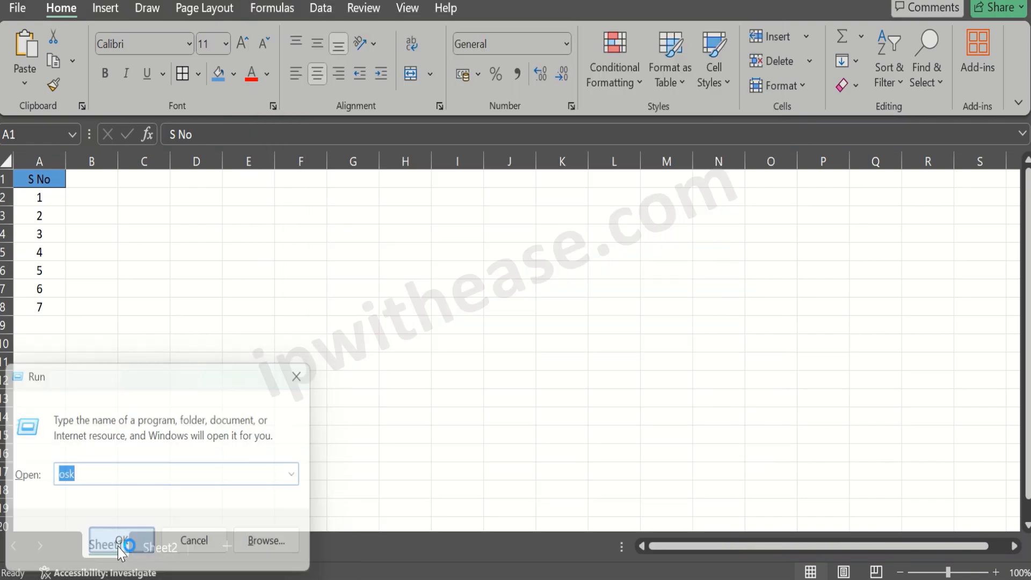
Briefly preview the On-Screen Keyboard and dismiss it again
{"action": "left_click", "coordinate": [122, 541]}
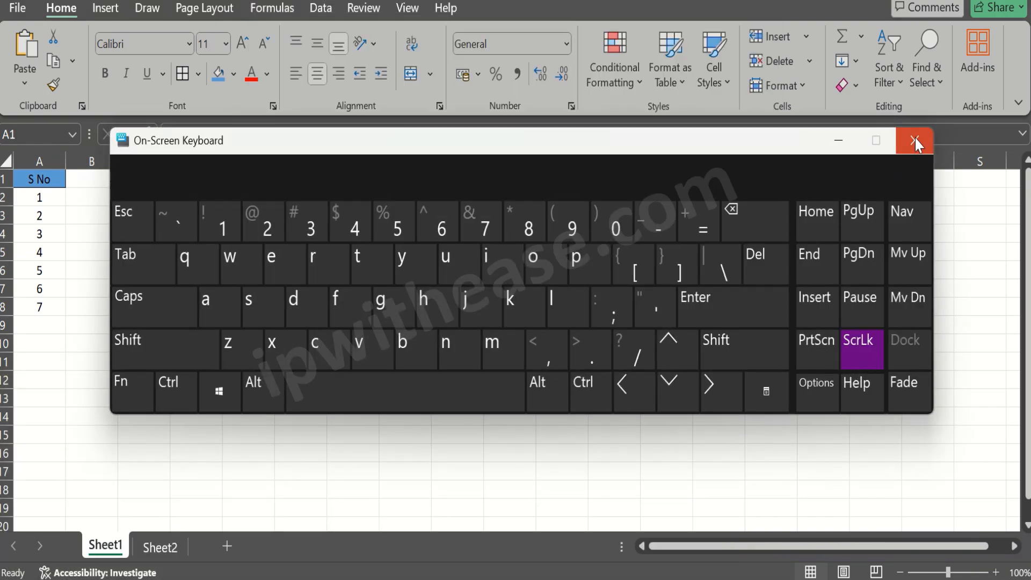
{"action": "left_click", "coordinate": [913, 140]}
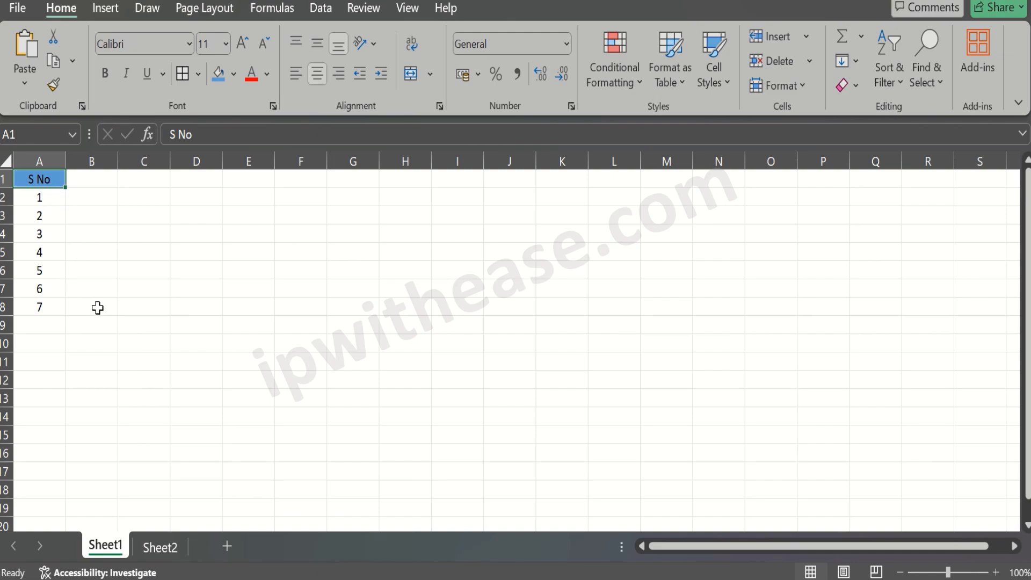
{"action": "scroll", "scroll_direction": "down", "scroll_amount": 3}
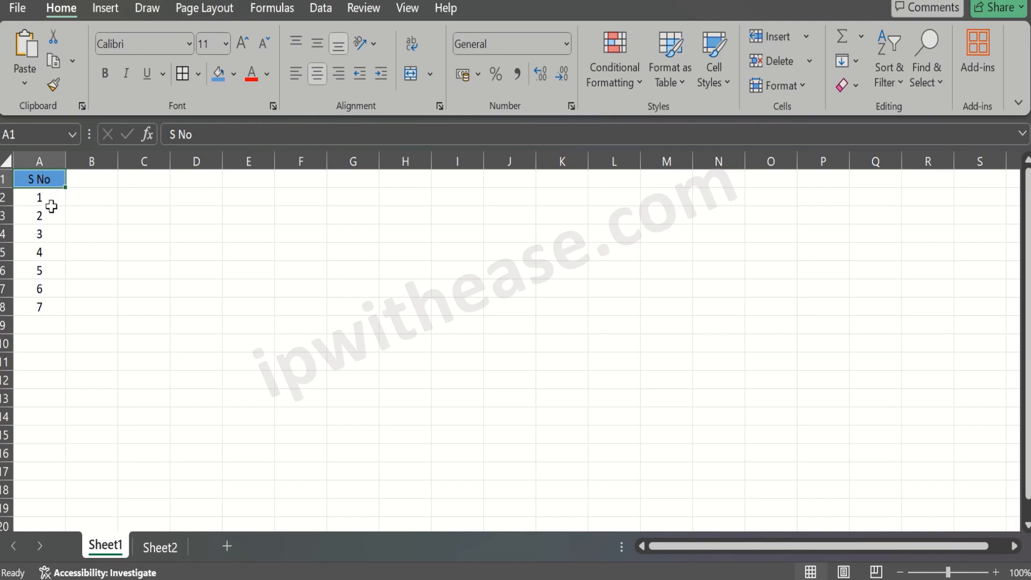
{"action": "mouse_move", "coordinate": [108, 262]}
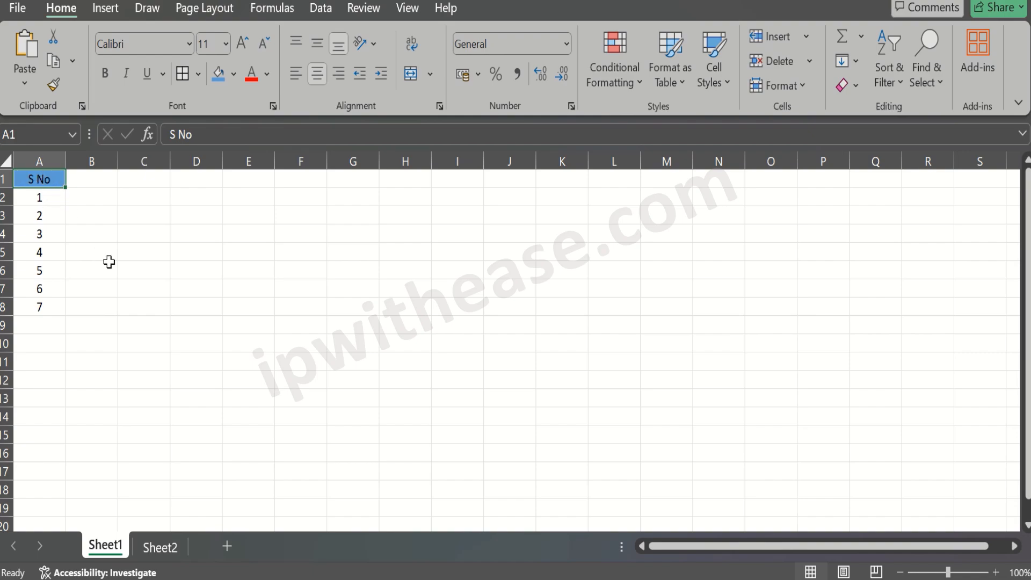
{"action": "mouse_move", "coordinate": [124, 292]}
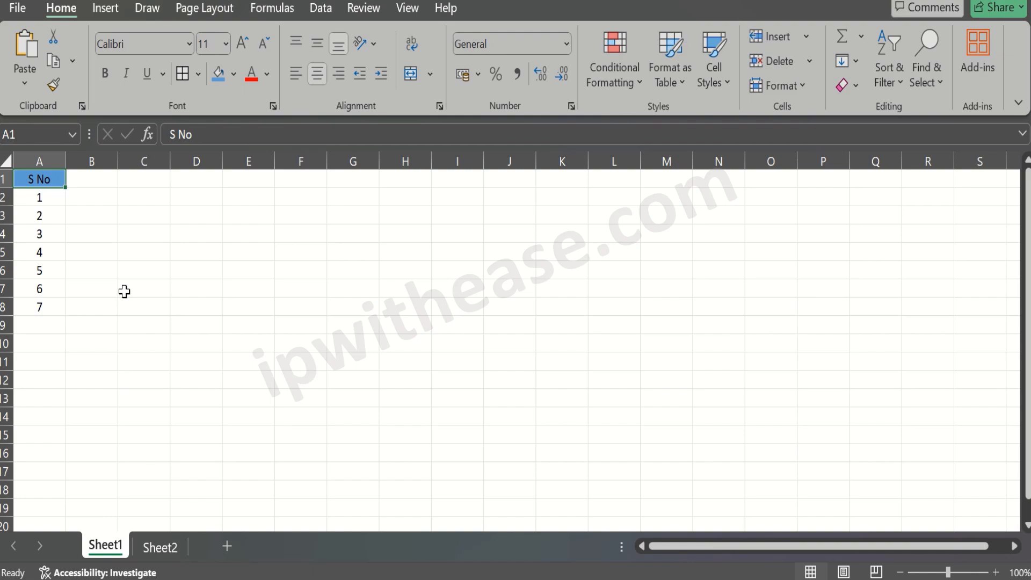
Show the three-step diagram on Sheet2 and run osk from the Run dialog to launch the On-Screen Keyboard
{"action": "left_click", "coordinate": [161, 545]}
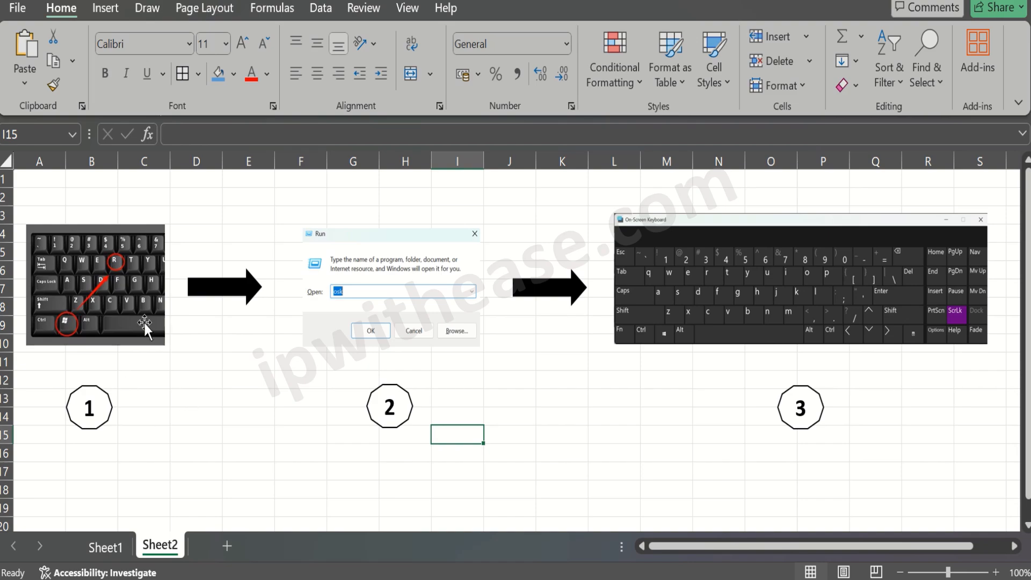
{"action": "mouse_move", "coordinate": [211, 403]}
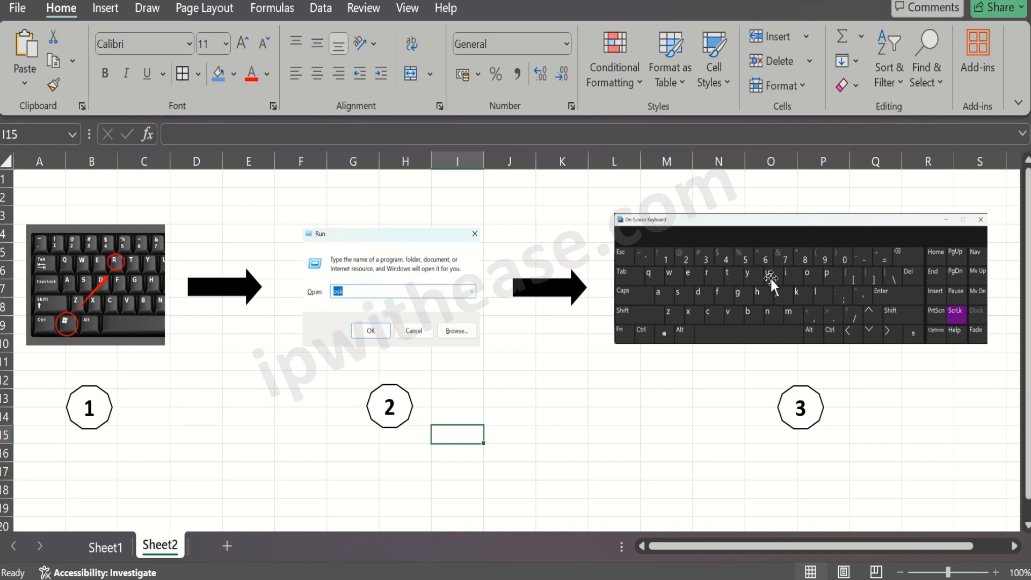
{"action": "mouse_move", "coordinate": [831, 301]}
{"action": "type", "text": "o"}
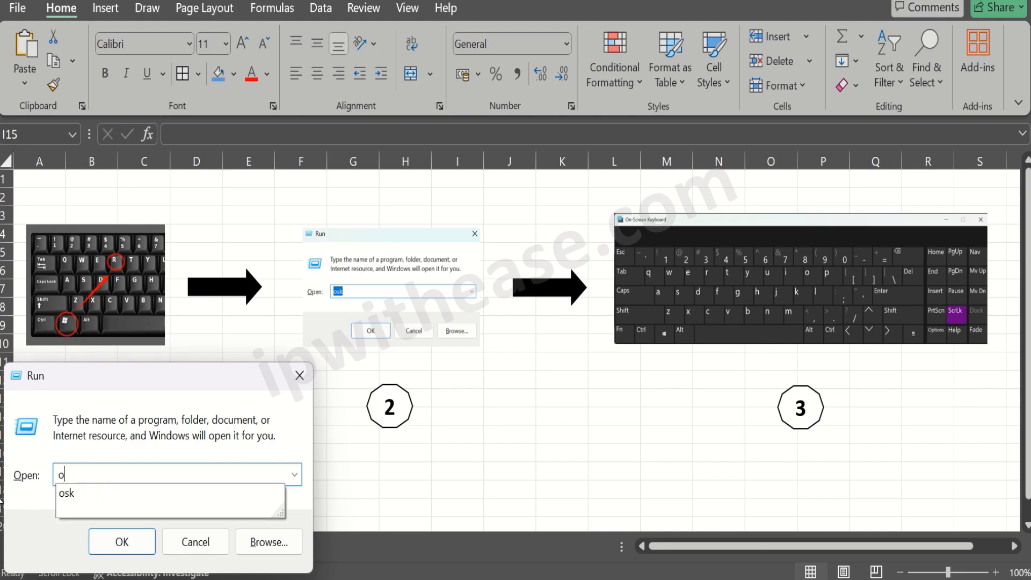
{"action": "left_click", "coordinate": [120, 541]}
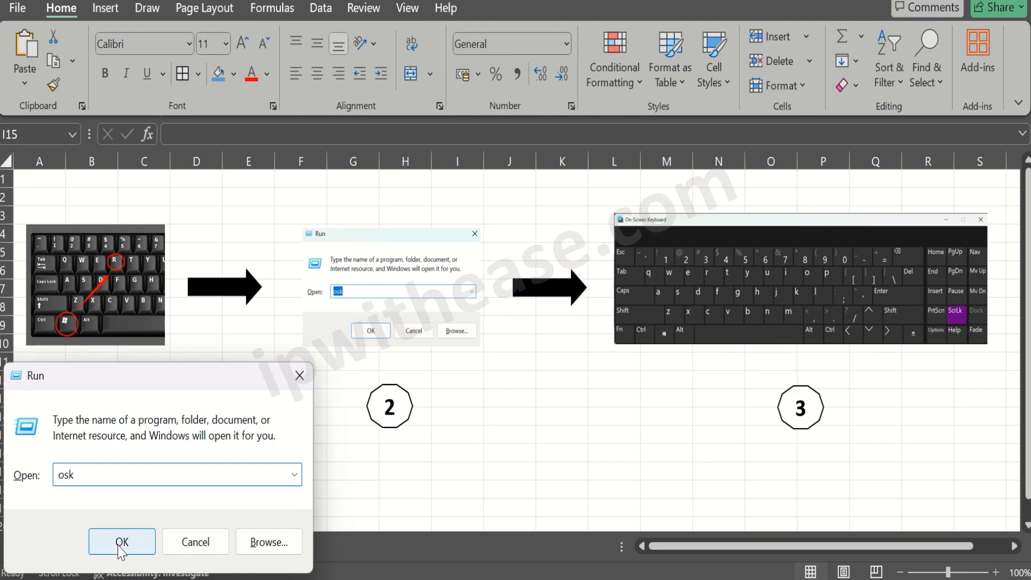
{"action": "left_click", "coordinate": [121, 542]}
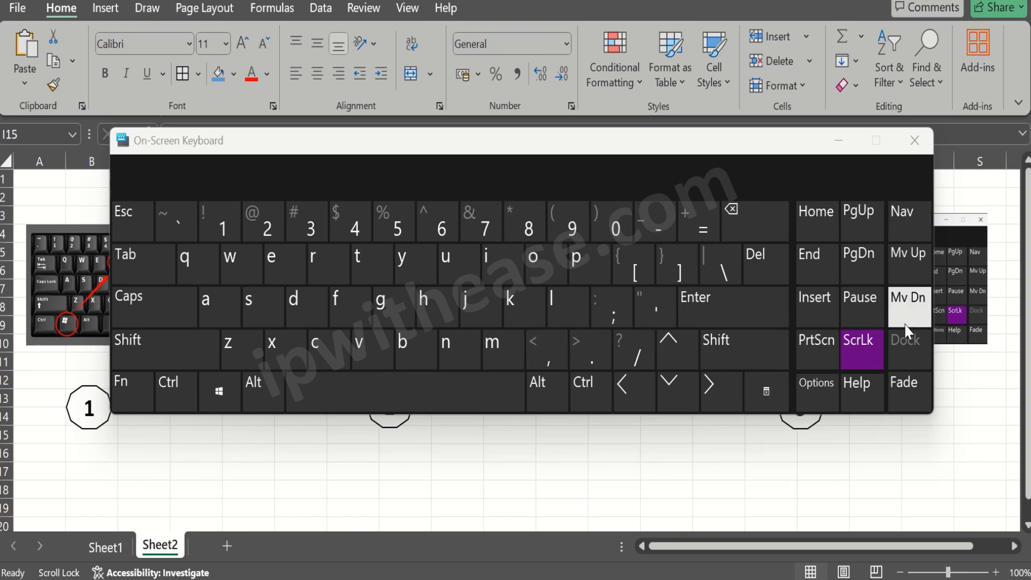
{"action": "mouse_move", "coordinate": [859, 361]}
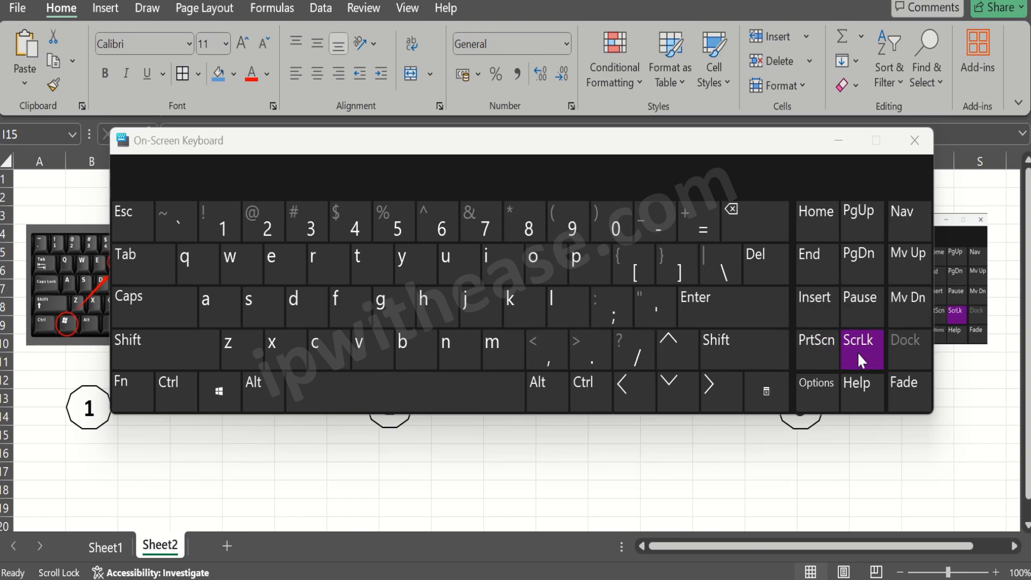
Switch ScrLk off on the On-Screen Keyboard and close it, returning to the Sheet1 S No list
{"action": "left_click", "coordinate": [862, 349]}
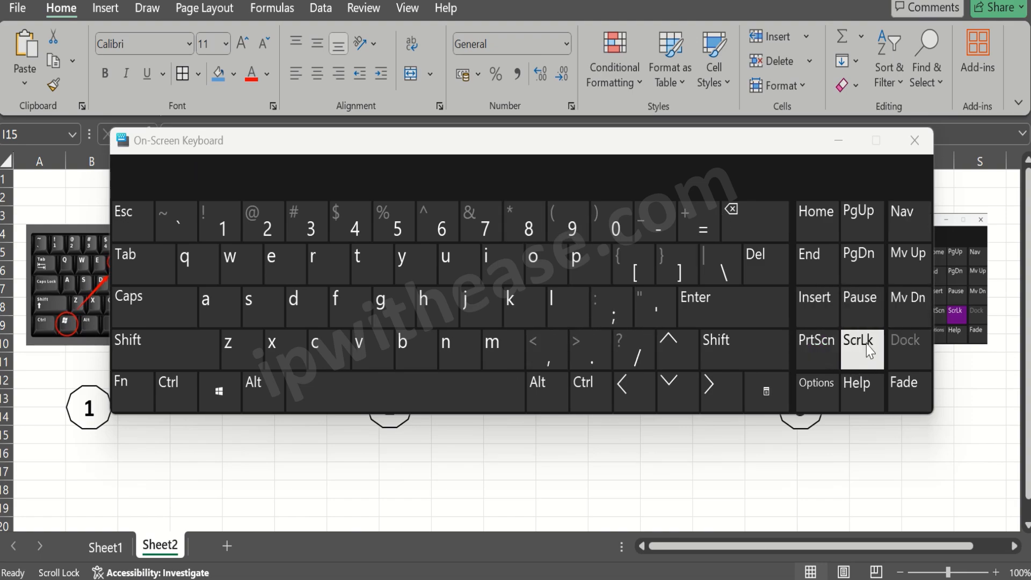
{"action": "mouse_move", "coordinate": [549, 424]}
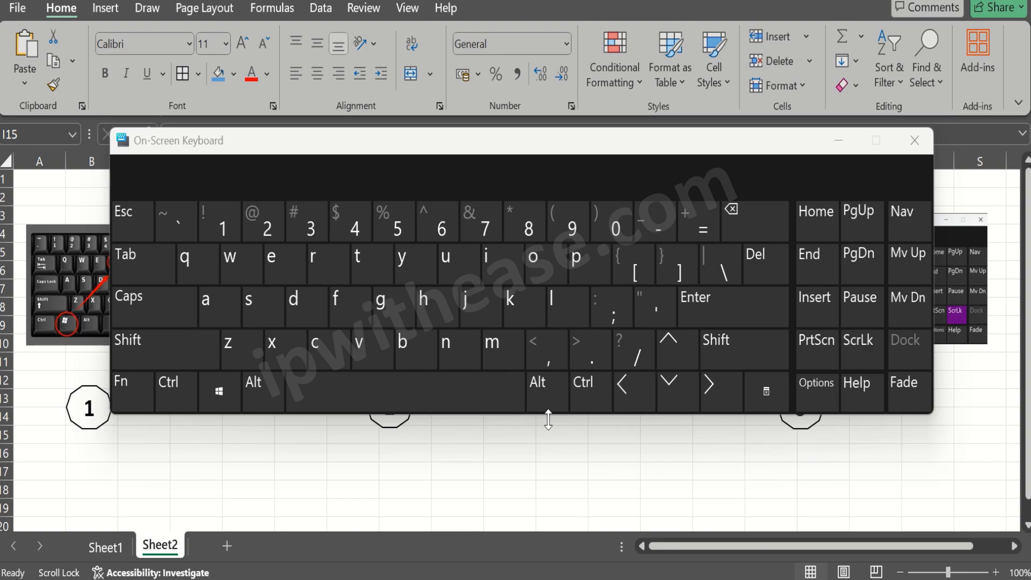
{"action": "mouse_move", "coordinate": [915, 141]}
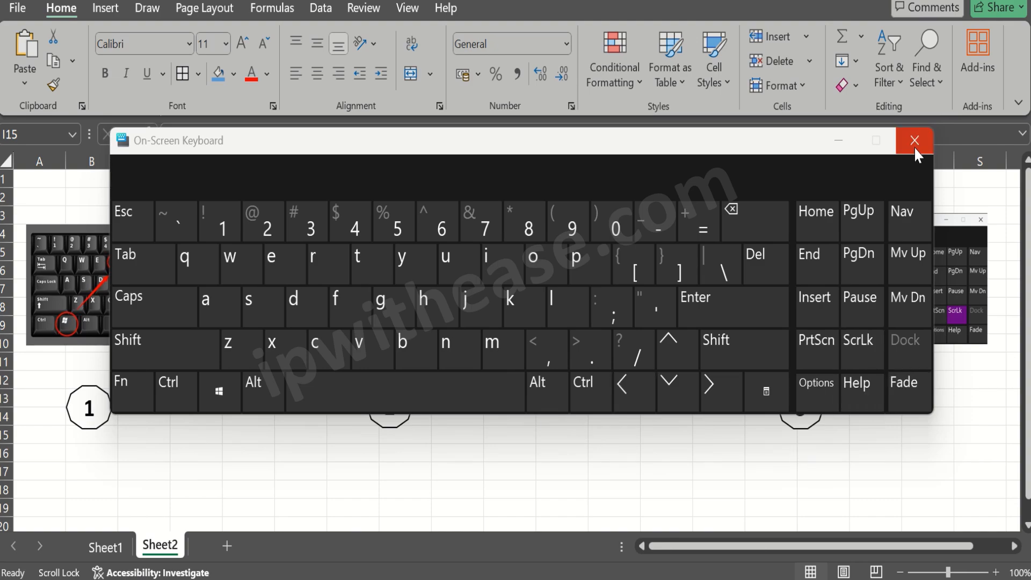
{"action": "left_click", "coordinate": [915, 140]}
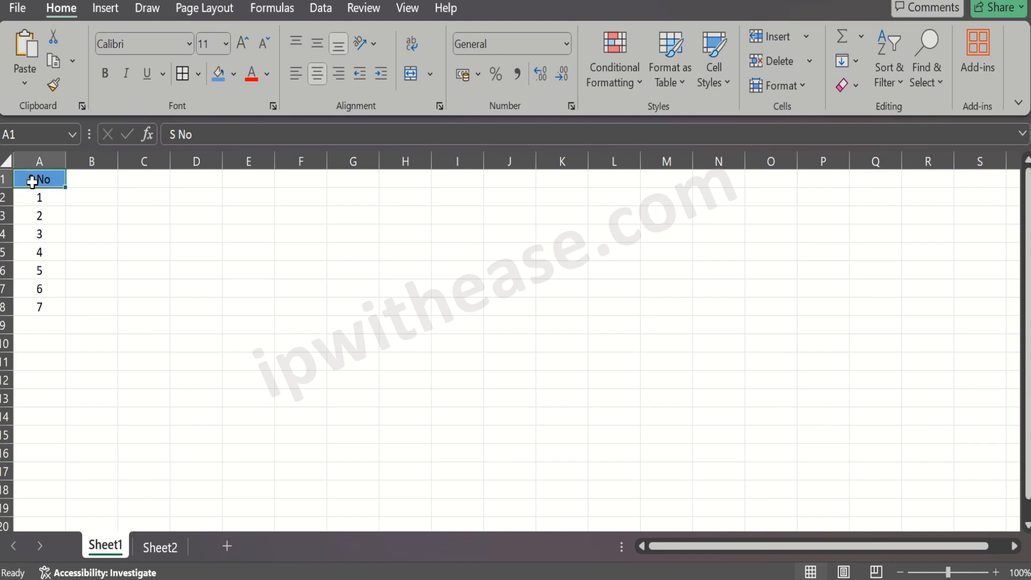
{"action": "mouse_move", "coordinate": [208, 327]}
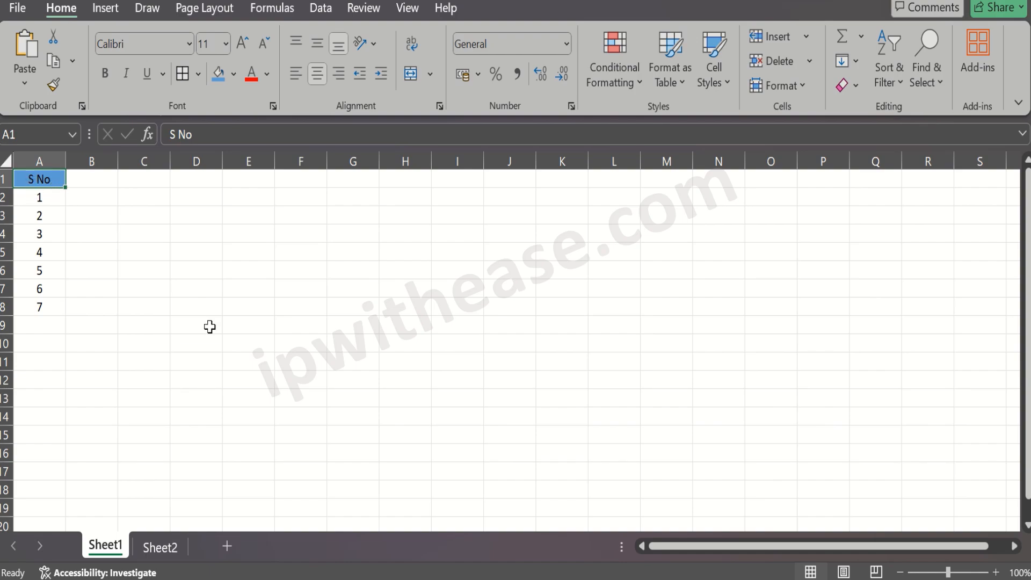
{"action": "left_click", "coordinate": [39, 215]}
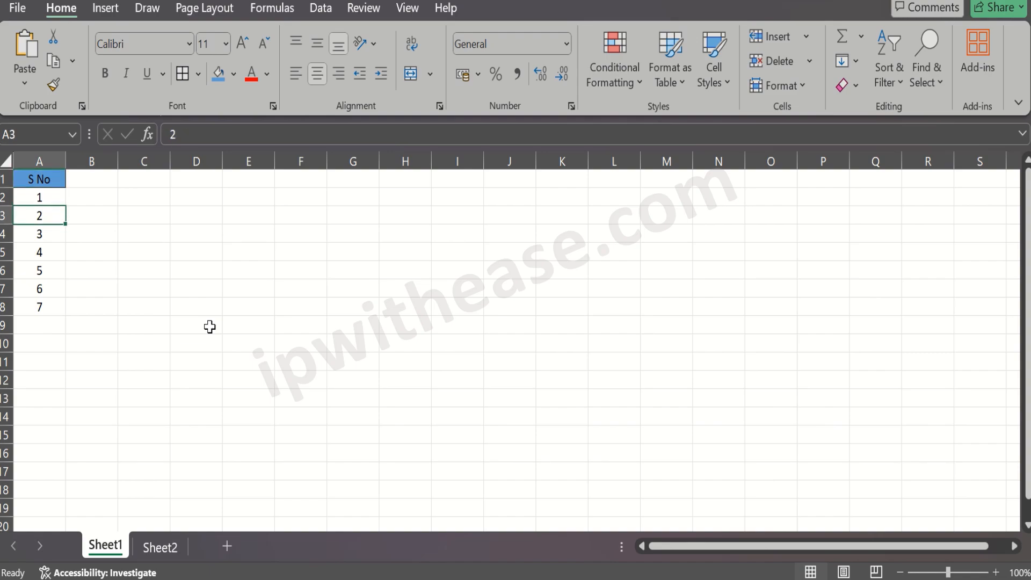
{"action": "left_click", "coordinate": [39, 288]}
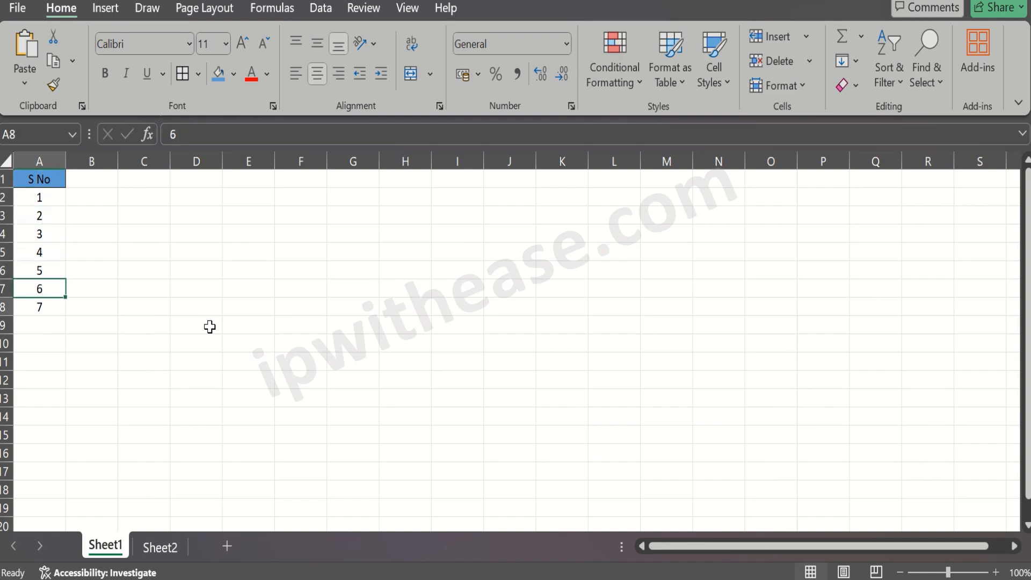
{"action": "left_click", "coordinate": [248, 270]}
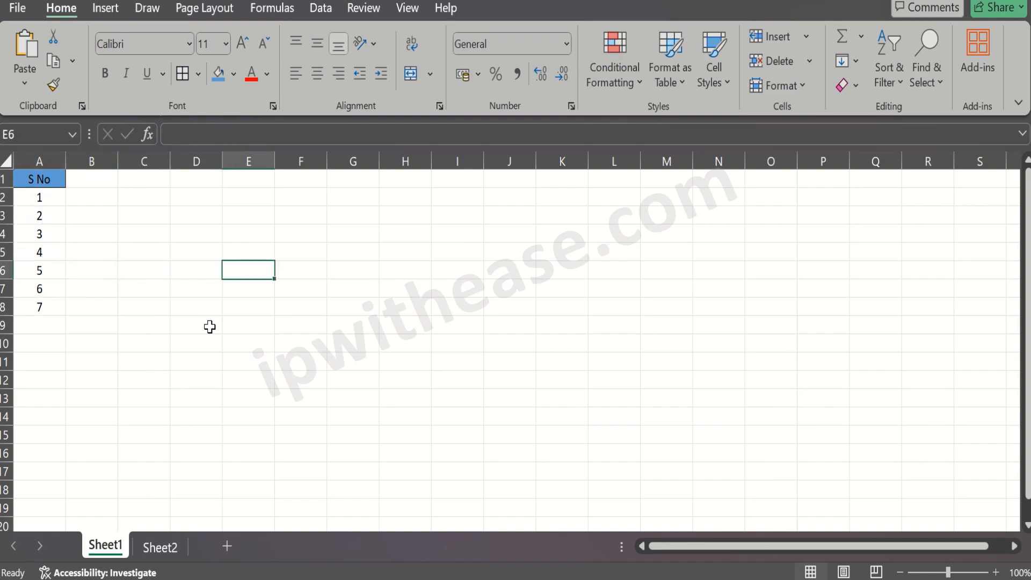
{"action": "left_click", "coordinate": [39, 197]}
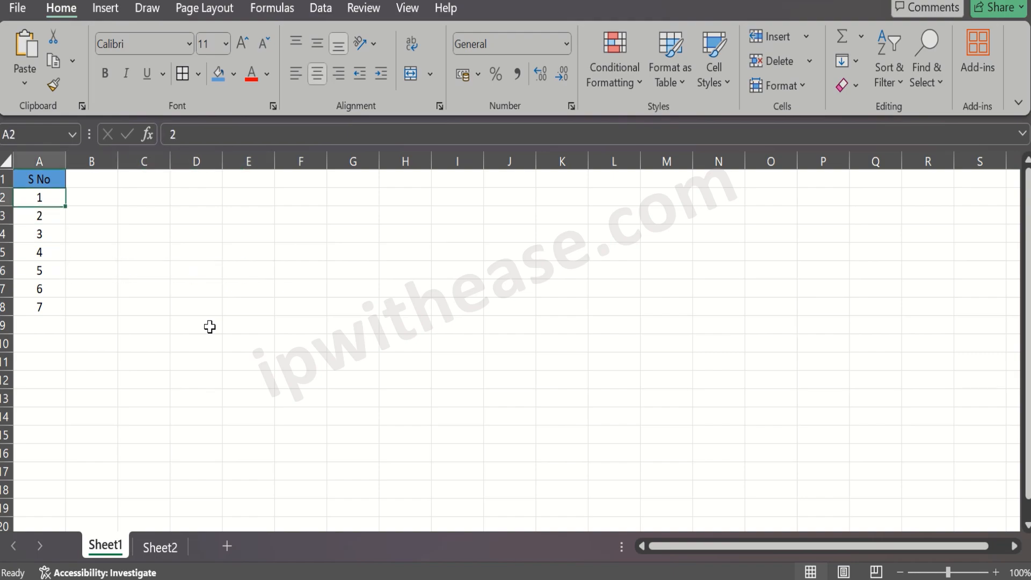
{"action": "left_click", "coordinate": [143, 178]}
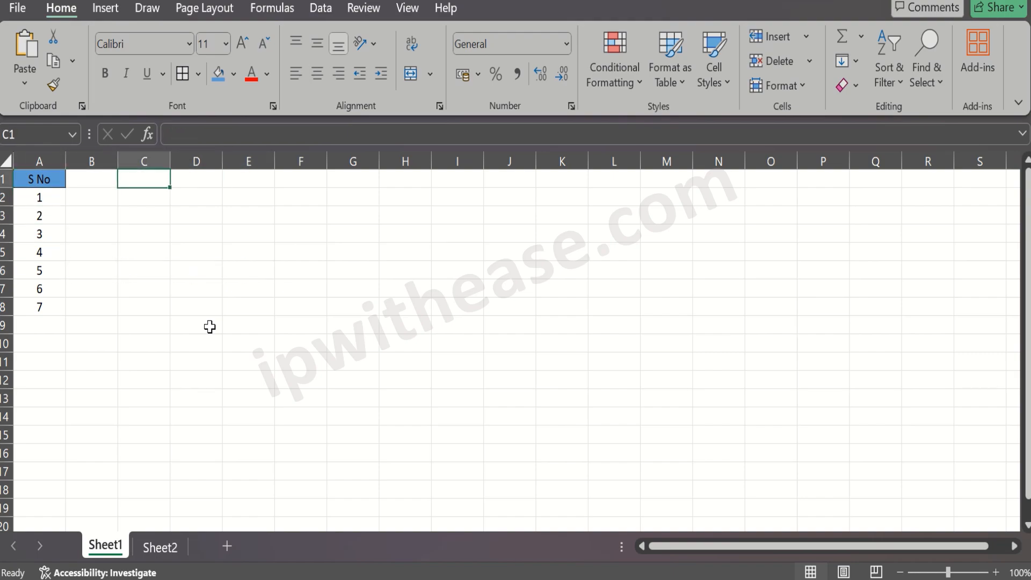